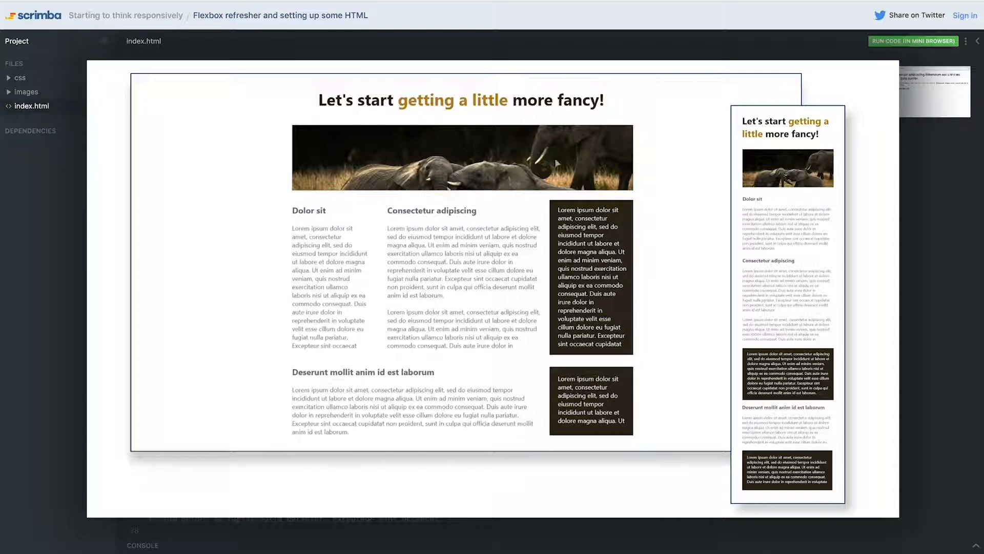
{"action": "mouse_move", "coordinate": [451, 436]}
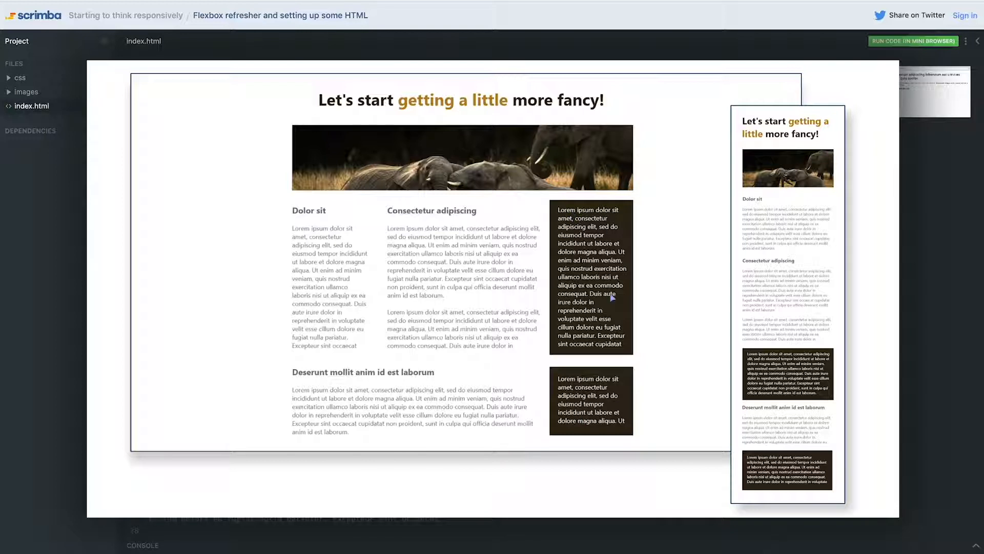
{"action": "mouse_move", "coordinate": [602, 398]}
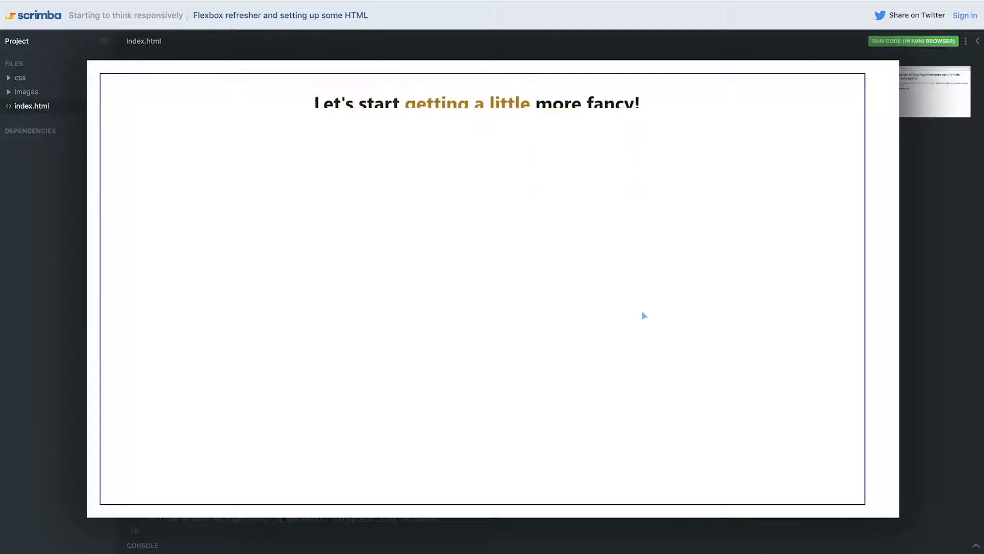
Dismiss the slide overlay so index.html's code is visible again.
{"action": "left_click", "coordinate": [913, 41]}
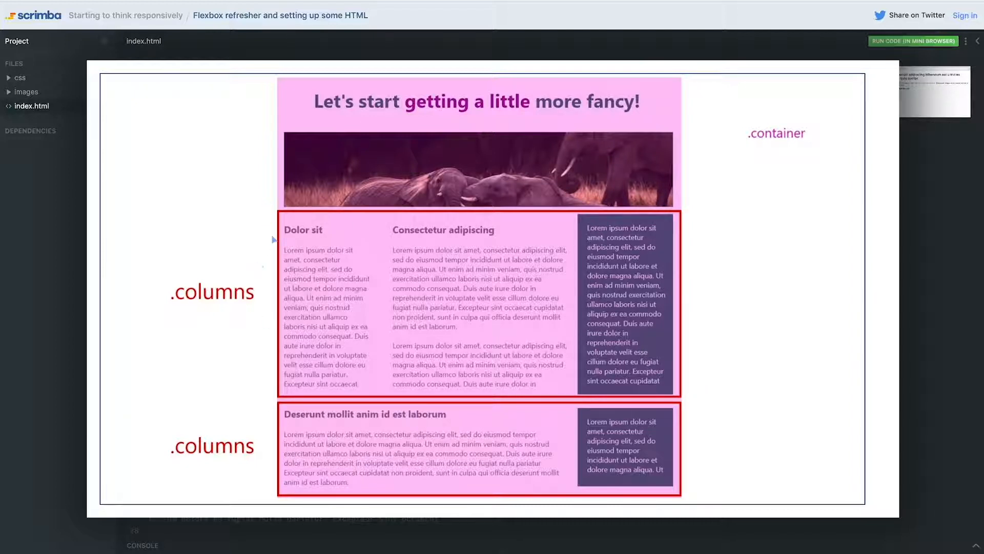
{"action": "mouse_move", "coordinate": [212, 479]}
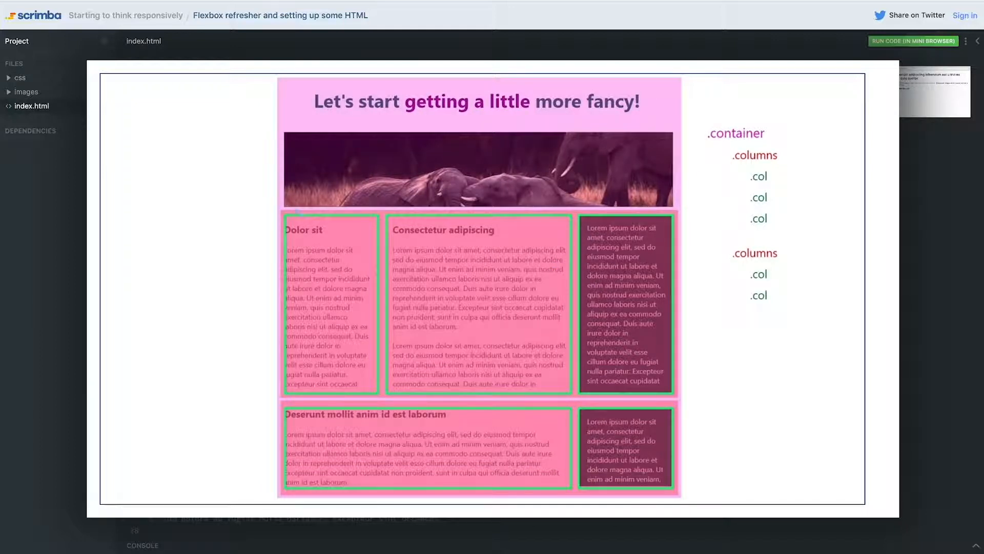
{"action": "mouse_move", "coordinate": [652, 270]}
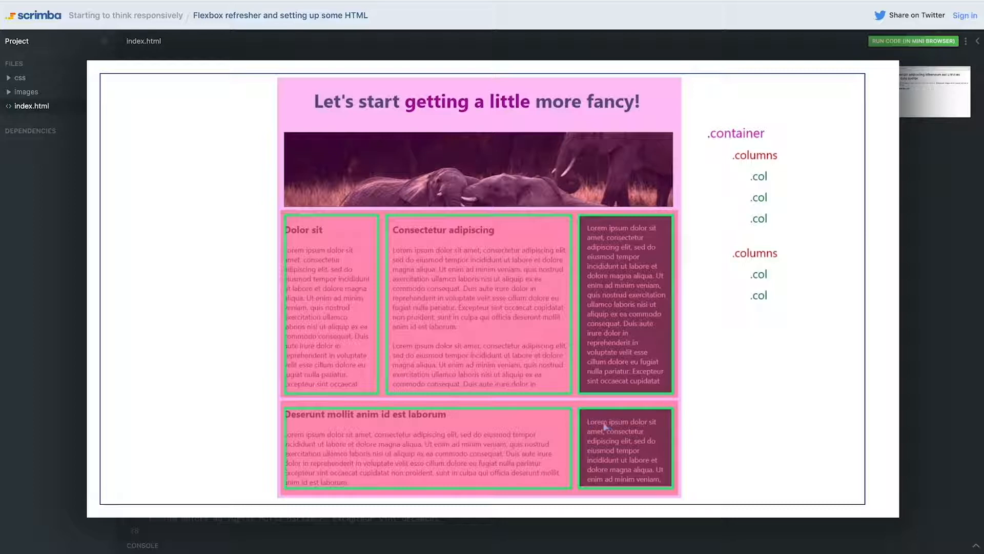
{"action": "mouse_move", "coordinate": [798, 380]}
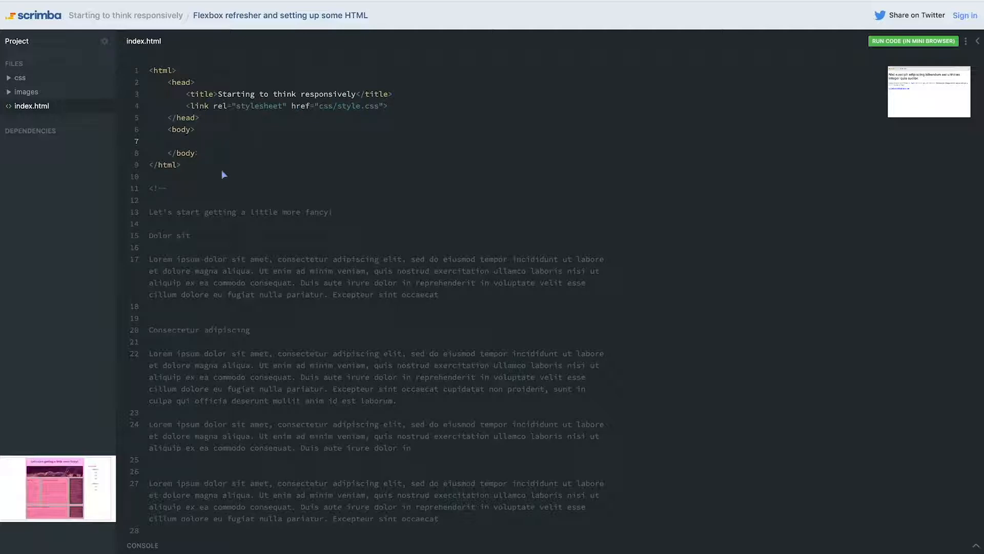
Place the cursor inside the empty body to begin writing markup.
{"action": "left_click", "coordinate": [912, 41]}
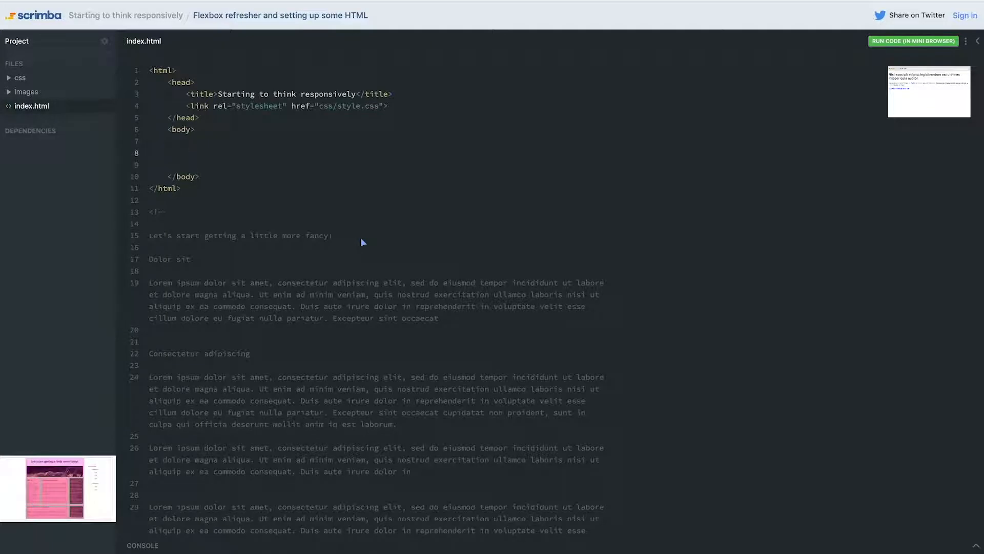
Add <div class="container"></div> in the body with its closing tag on its own line.
{"action": "type", "text": "<div c"}
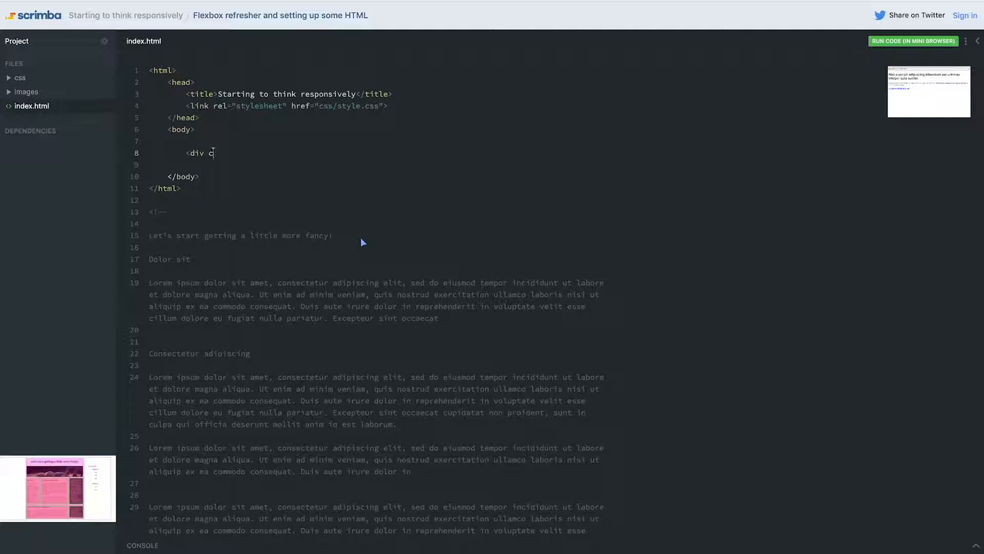
{"action": "type", "text": "lass=\"container\""}
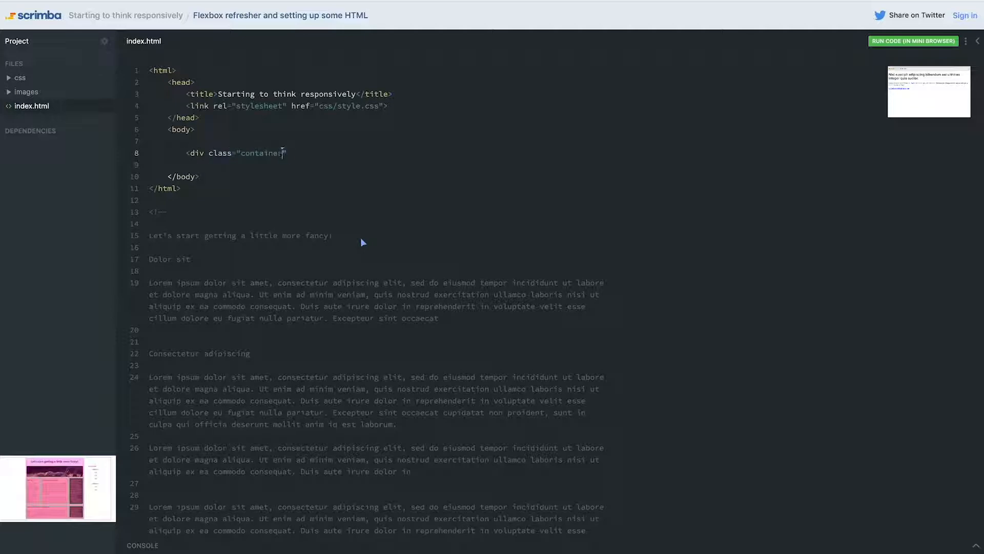
{"action": "type", "text": "></div>"}
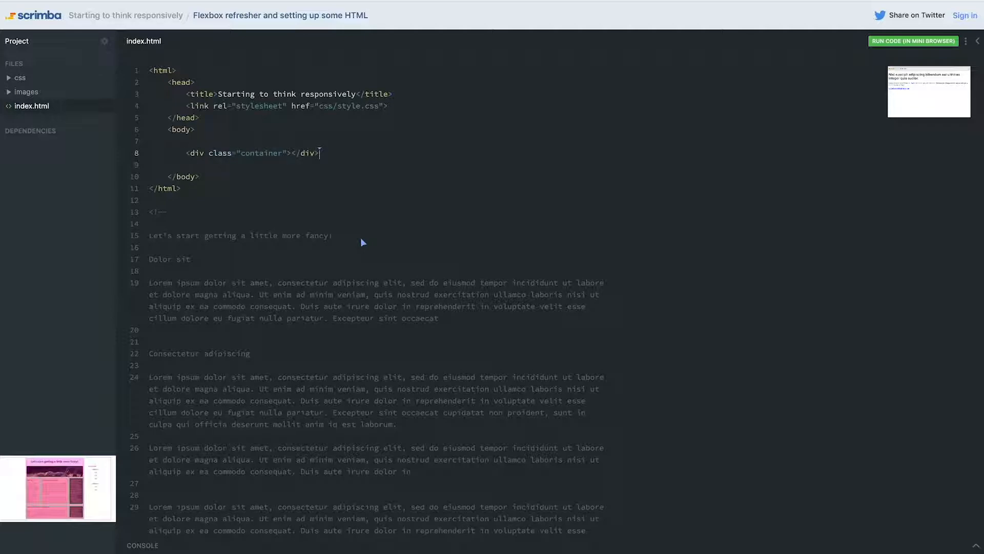
{"action": "key", "text": "Enter"}
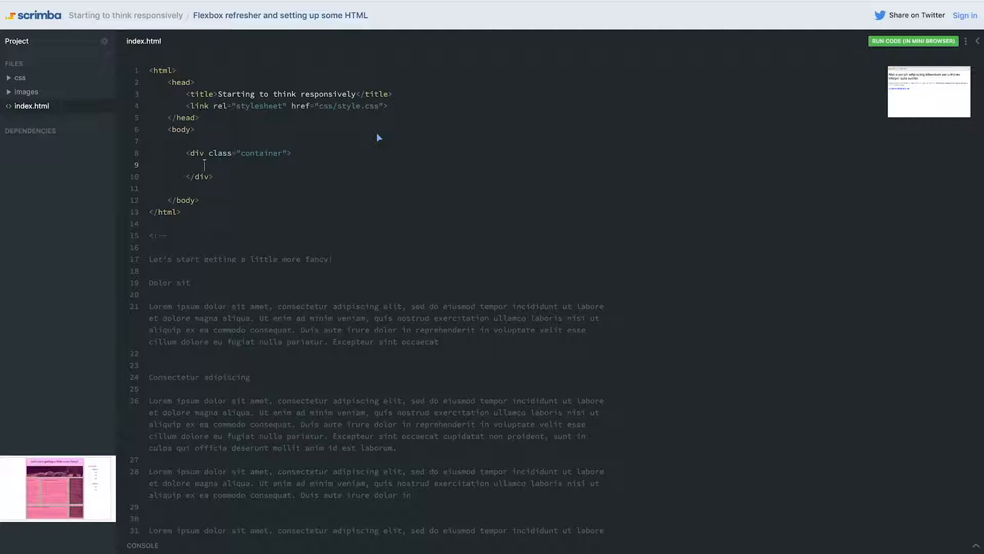
Fill the container with an empty h1, an img with empty src and alt, and two div.columns.
{"action": "type", "text": "<h1></h1>"}
{"action": "type", "text": "<img src=\""}
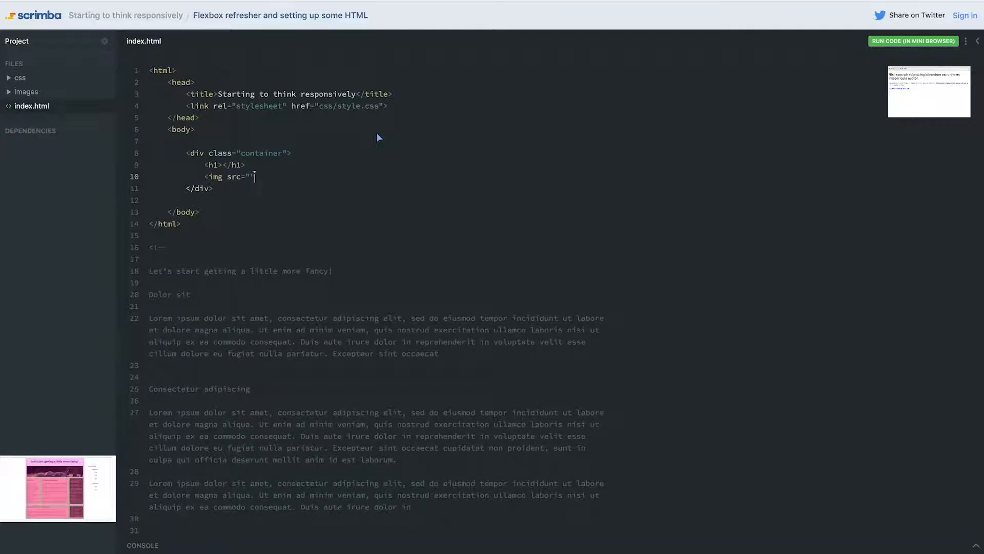
{"action": "type", "text": "alt=\"\">"}
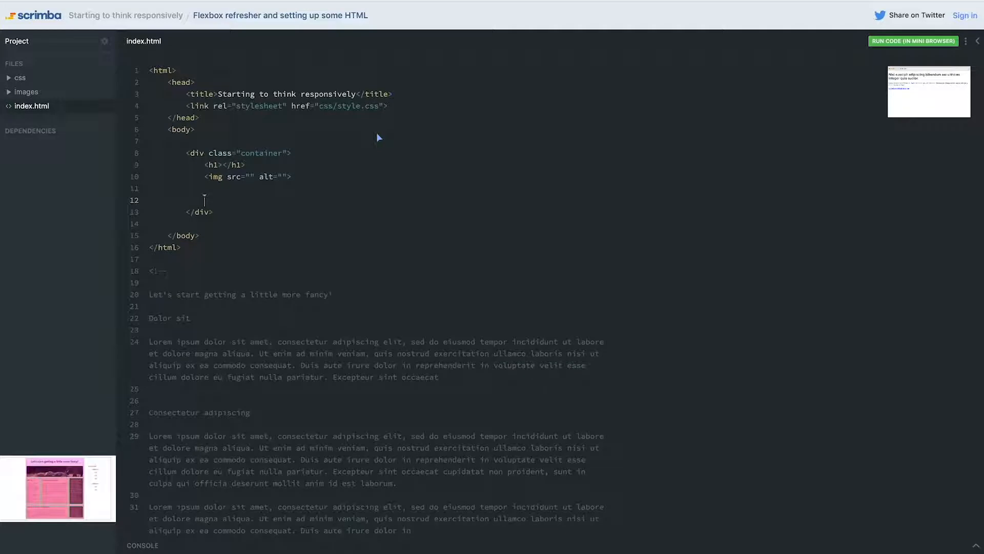
{"action": "type", "text": "<div"}
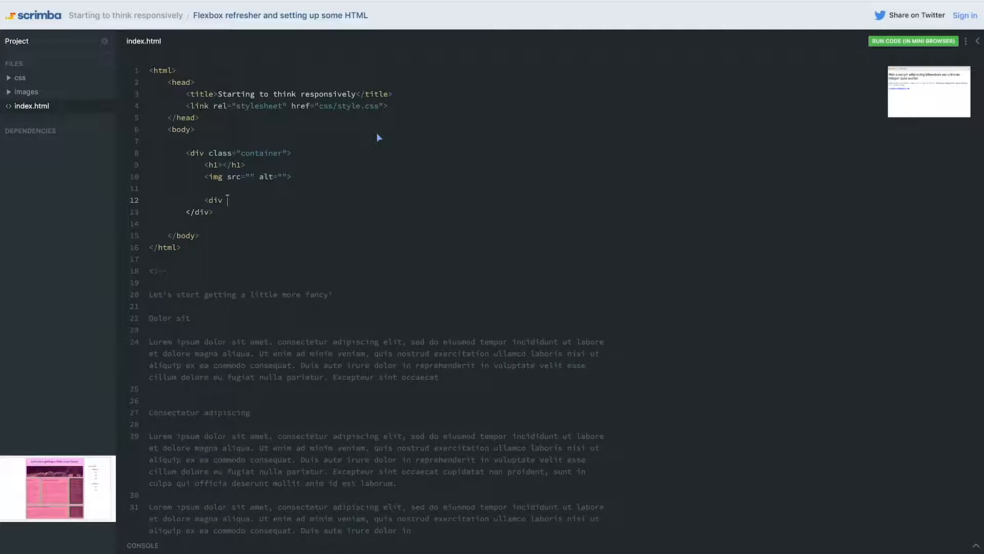
{"action": "type", "text": "class=\"color\""}
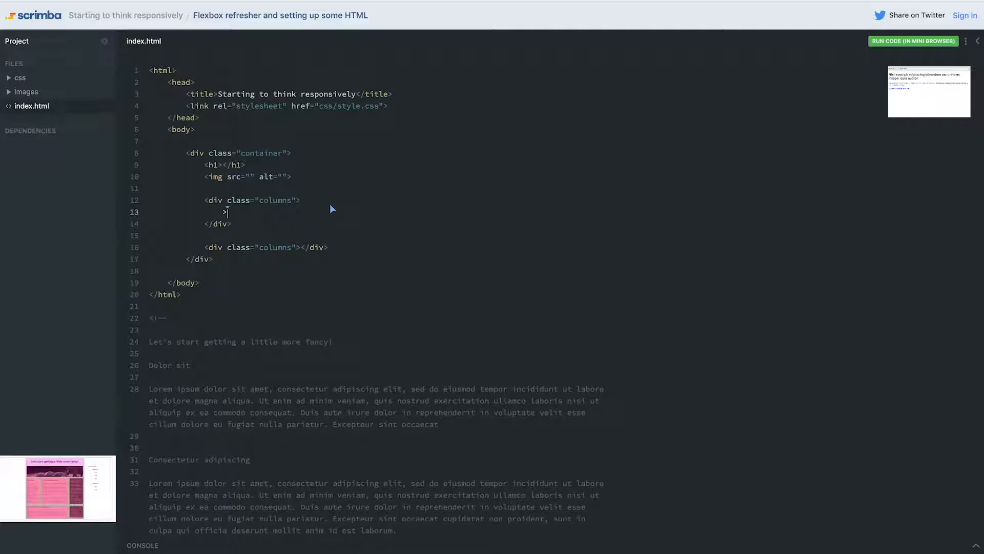
Add three div.col children to the first columns div and two to the second.
{"action": "type", "text": "<div"}
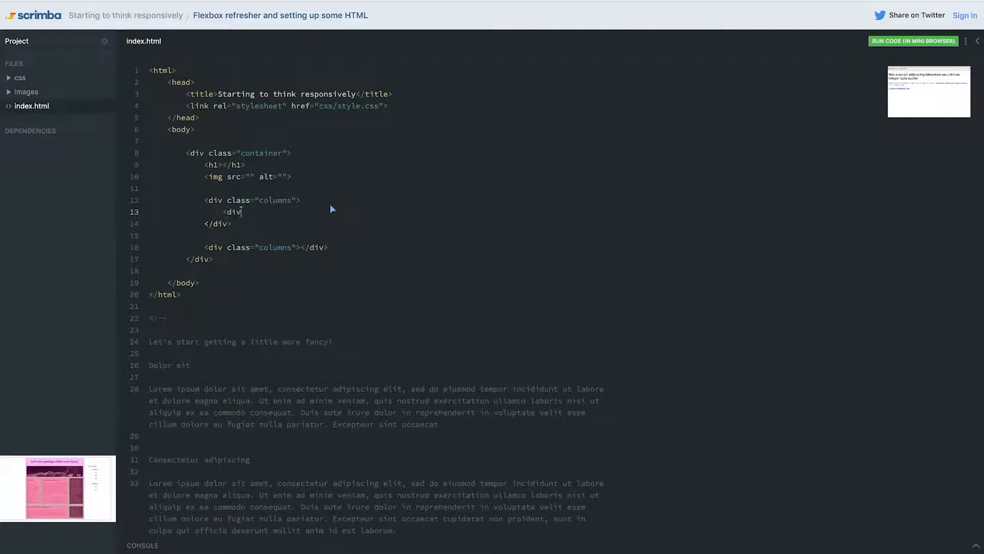
{"action": "type", "text": "class=\"col\"><"}
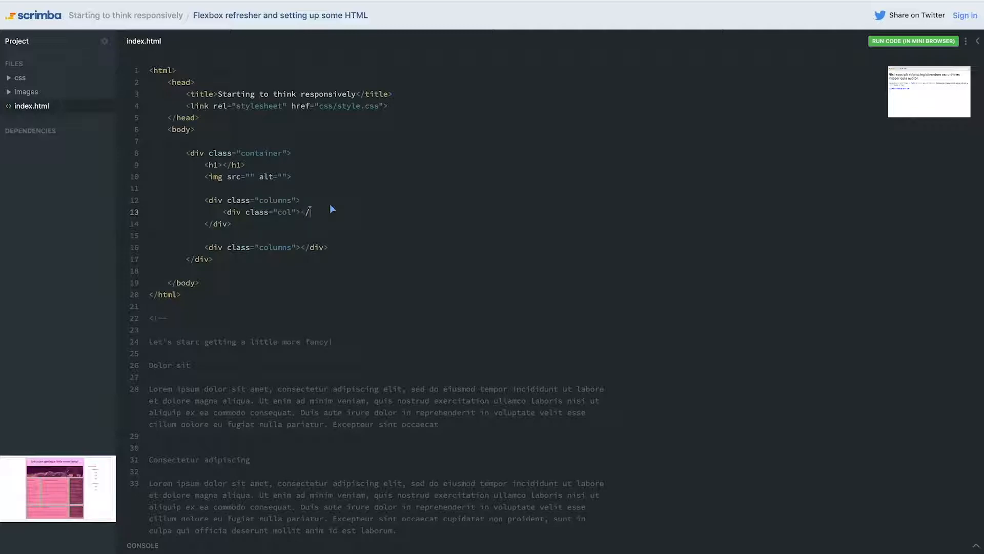
{"action": "type", "text": "/div>"}
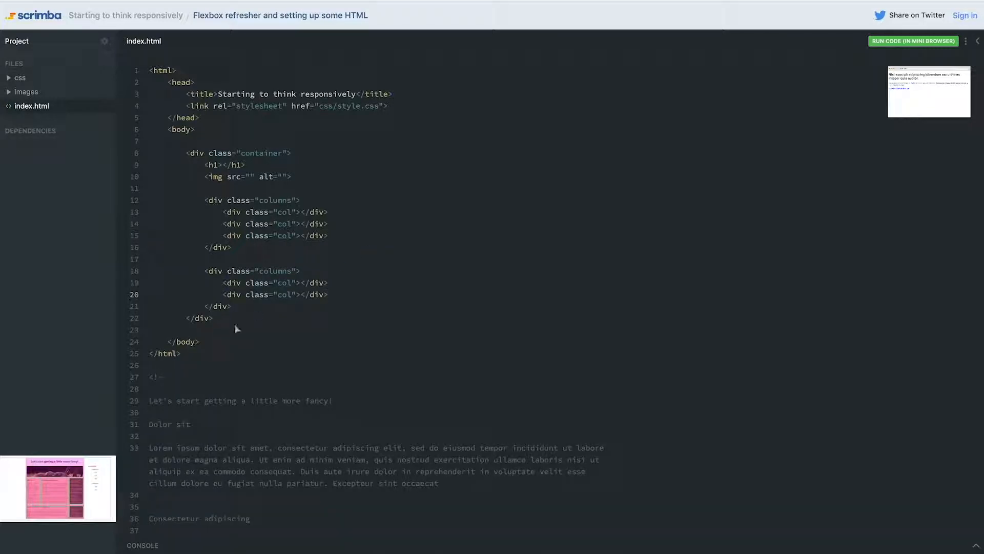
{"action": "mouse_move", "coordinate": [344, 234]}
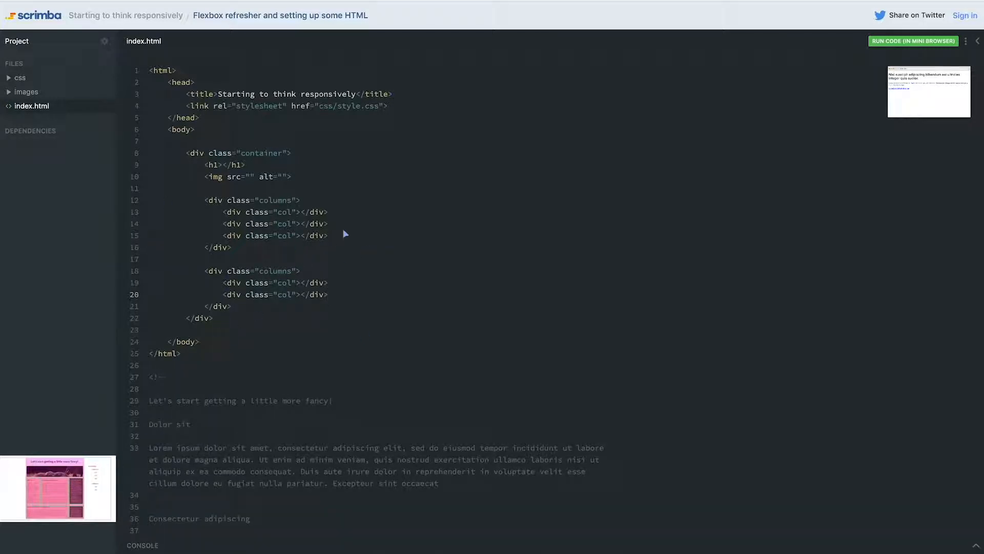
{"action": "scroll", "scroll_direction": "down", "scroll_amount": 3}
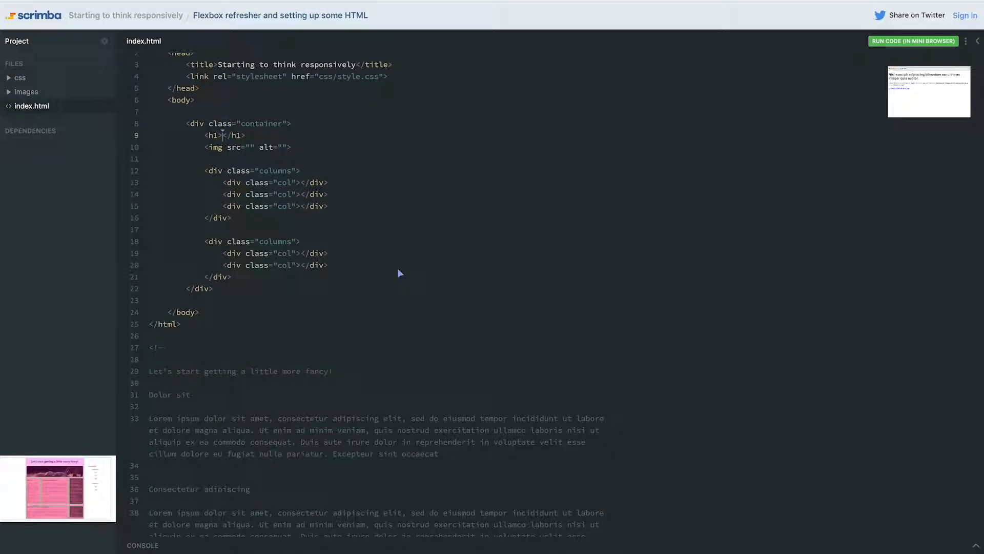
Set the h1 to "Let's start getting a little more fancy!" and give the cols empty h2 and p tags.
{"action": "type", "text": "Let's start getting a little more fancy!"}
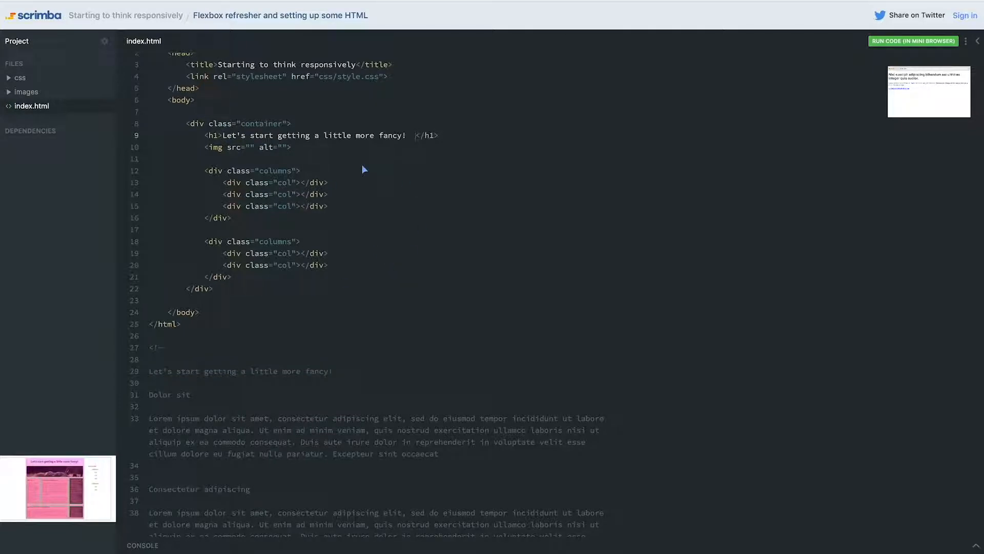
{"action": "mouse_move", "coordinate": [207, 194]}
{"action": "type", "text": "<p"}
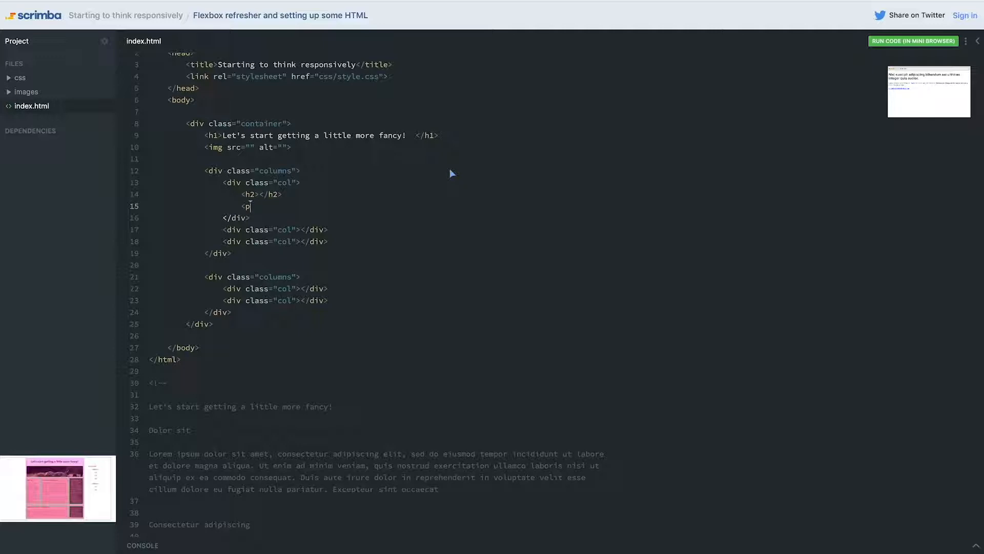
{"action": "type", "text": "></p>"}
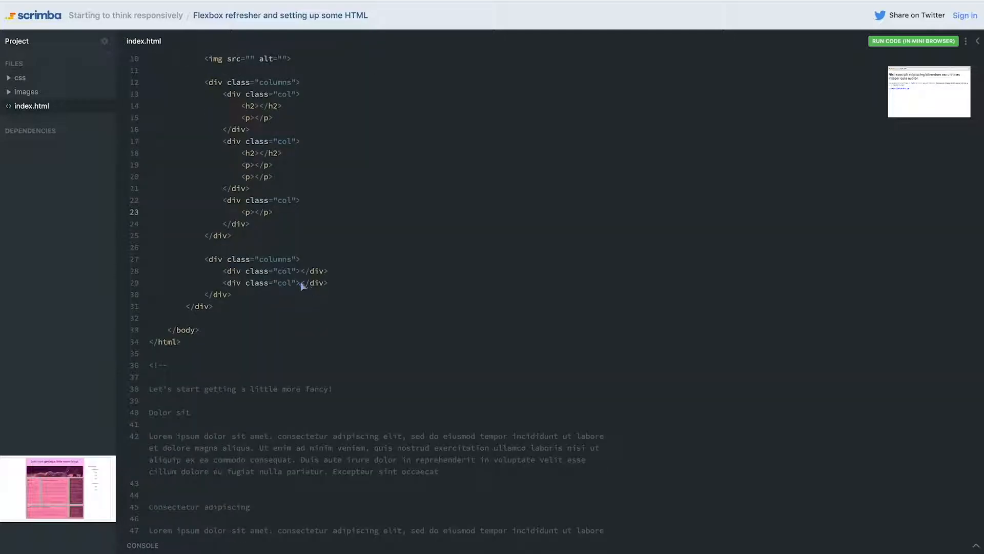
{"action": "type", "text": "<p></p><"}
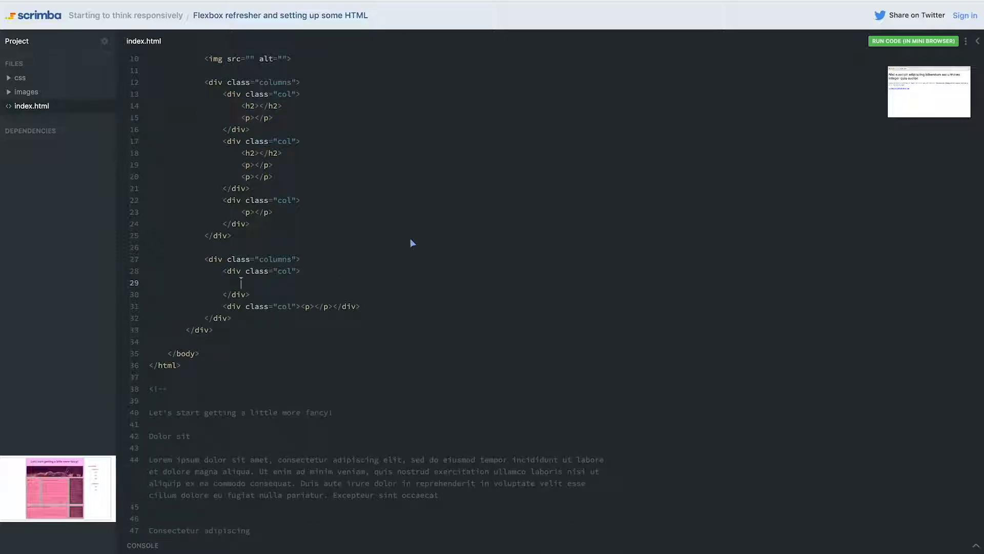
{"action": "left_click", "coordinate": [912, 41]}
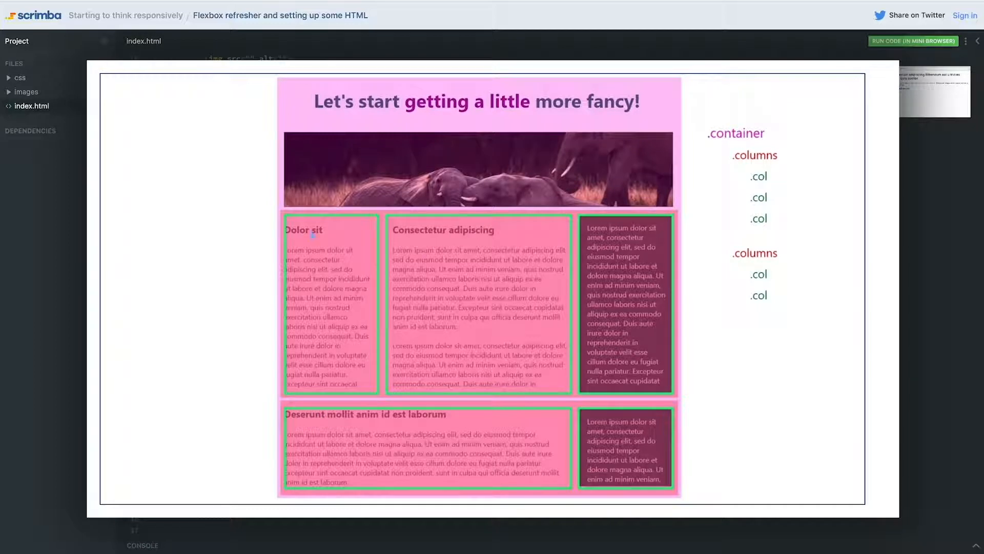